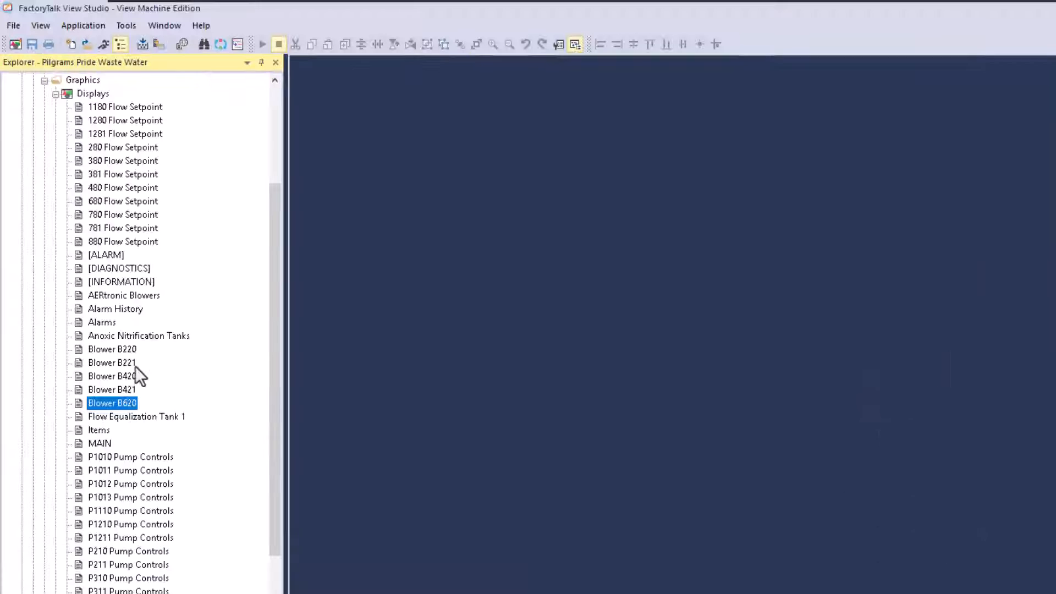
mouse_move(159, 397)
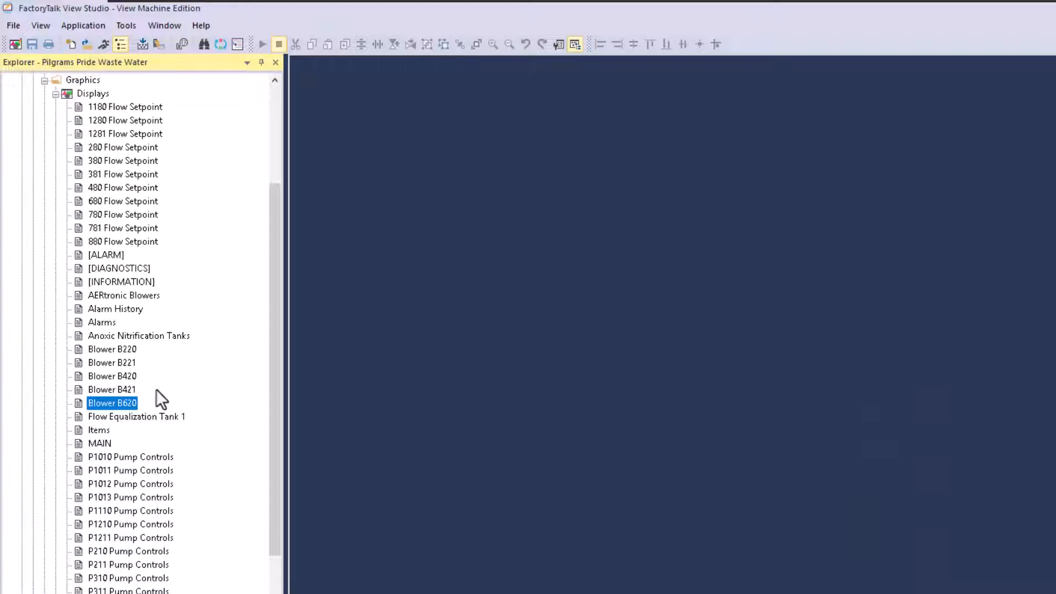
mouse_move(153, 401)
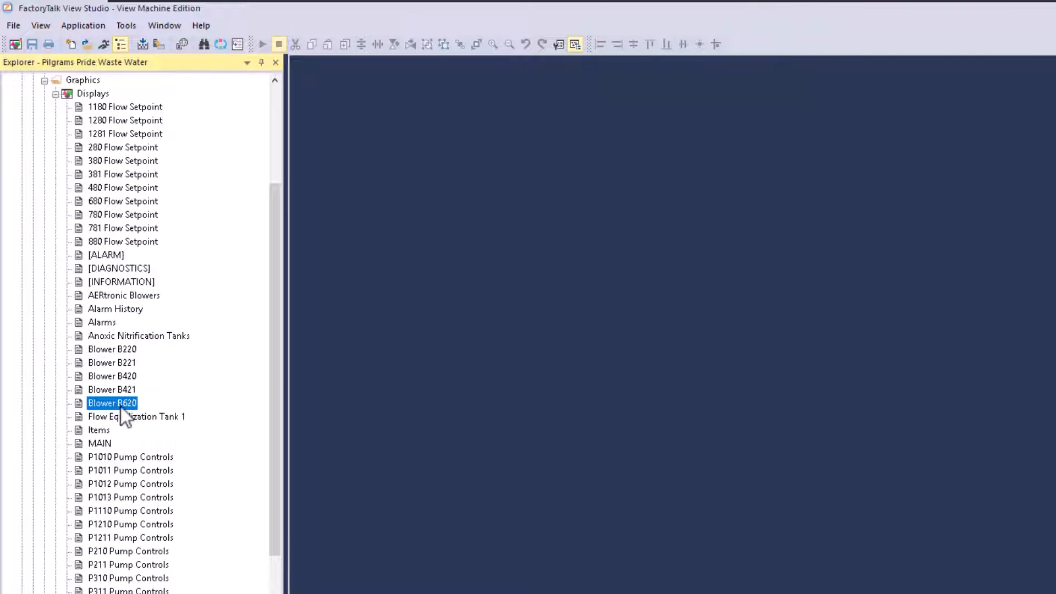
Step: Duplicate the Blower B620 display as Blower B621 and select the new copy
right_click(112, 403)
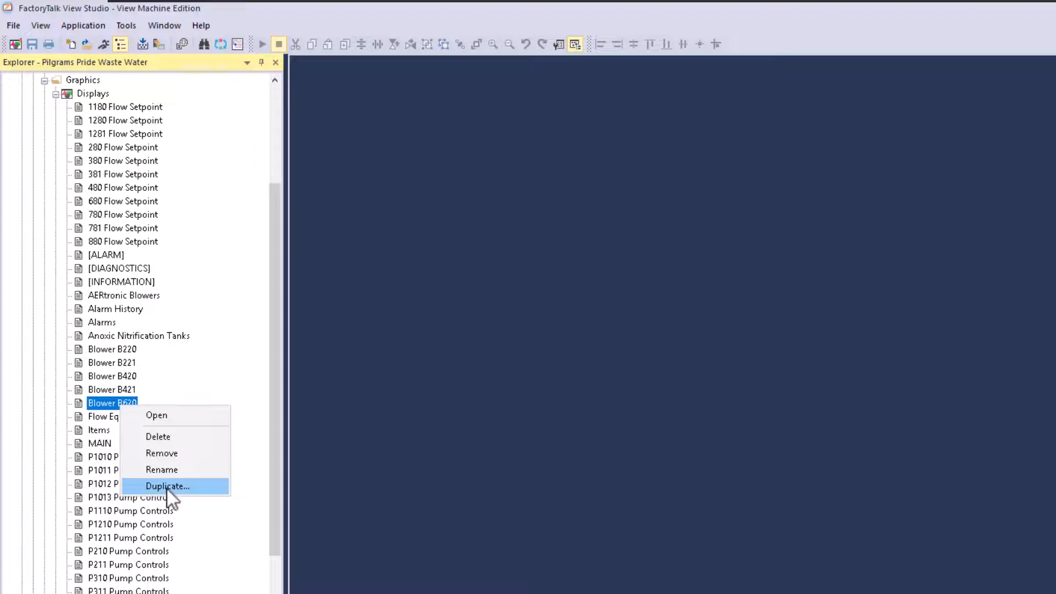
left_click(167, 485)
type("Blower B621")
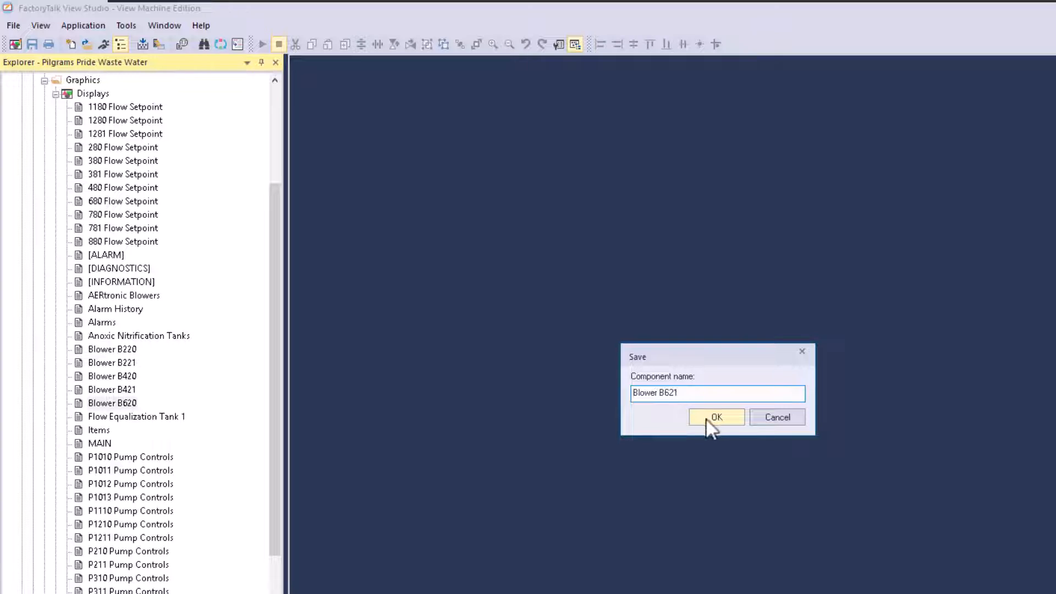
left_click(716, 417)
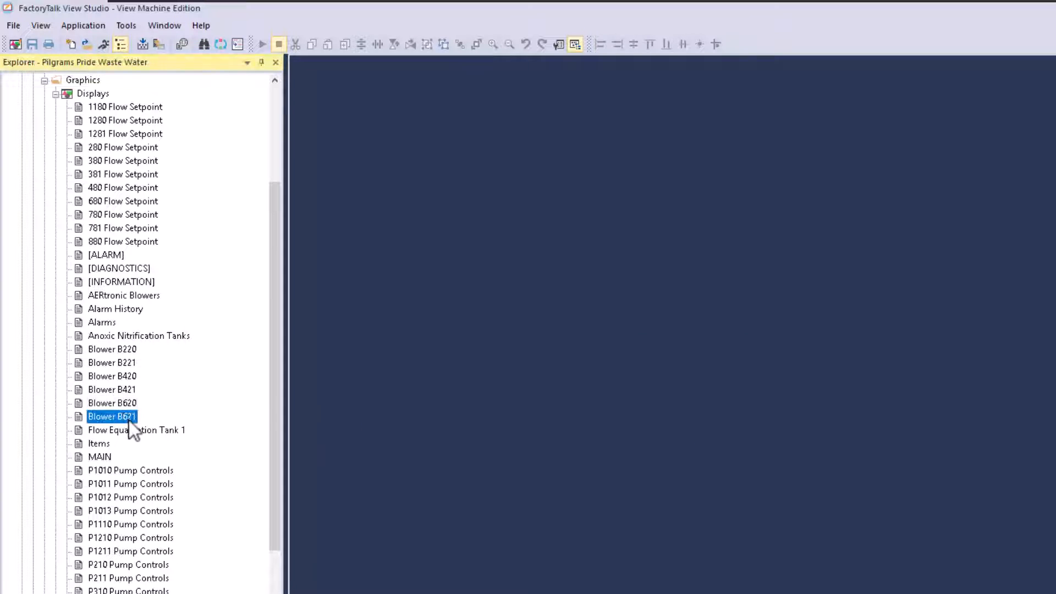
left_click(112, 416)
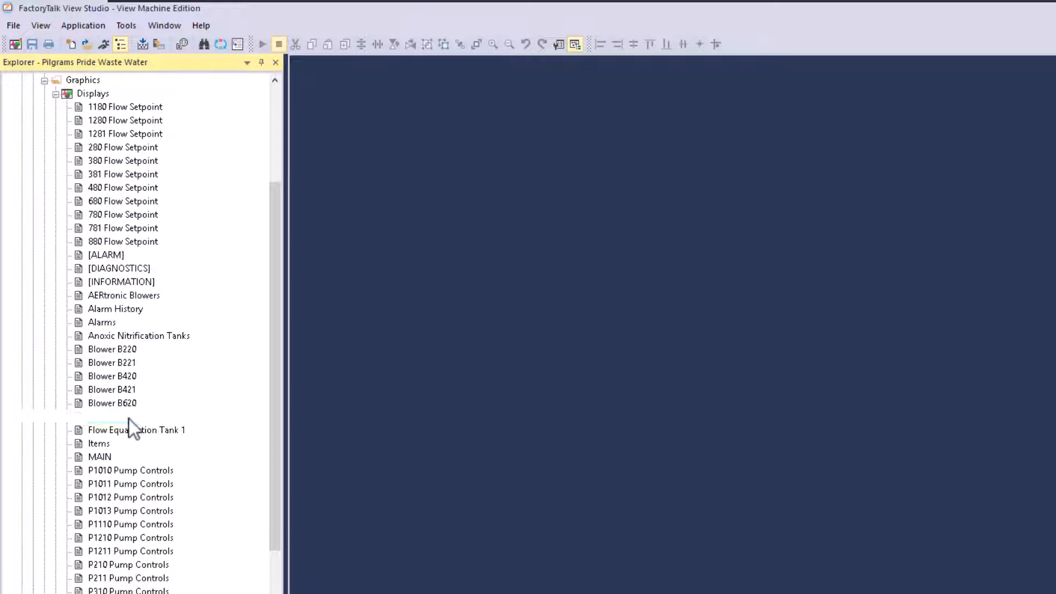
Step: Edit Blower B621, select all its objects and start Tag Substitution on them
double_click(113, 416)
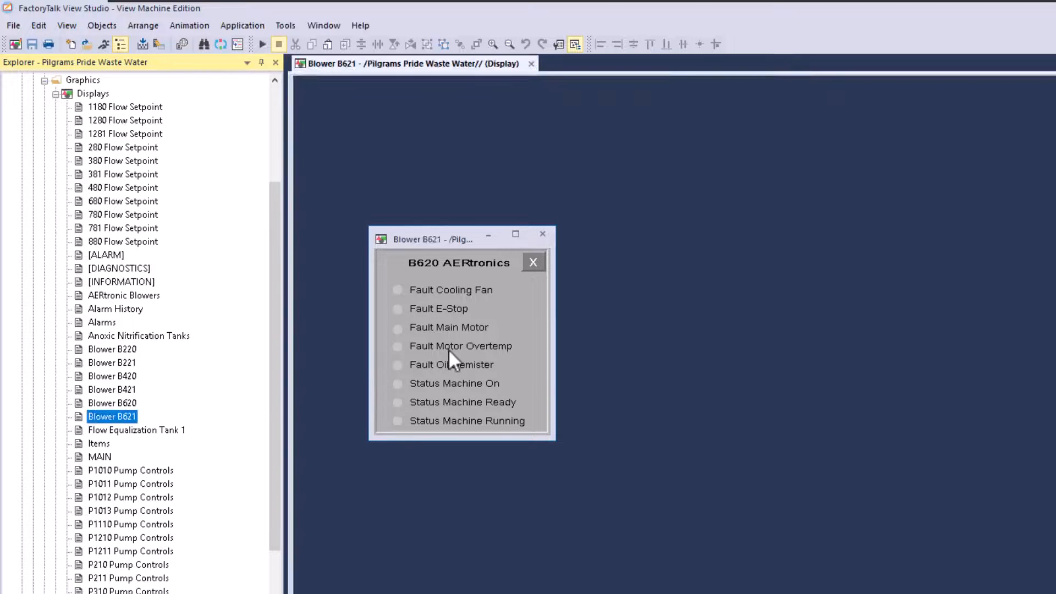
left_click(460, 361)
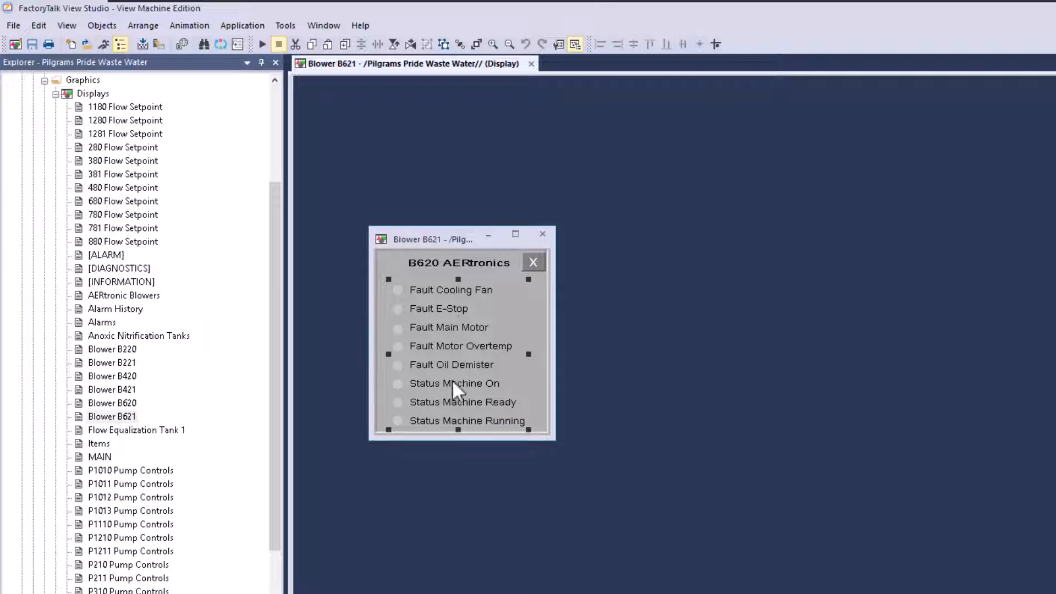
right_click(456, 390)
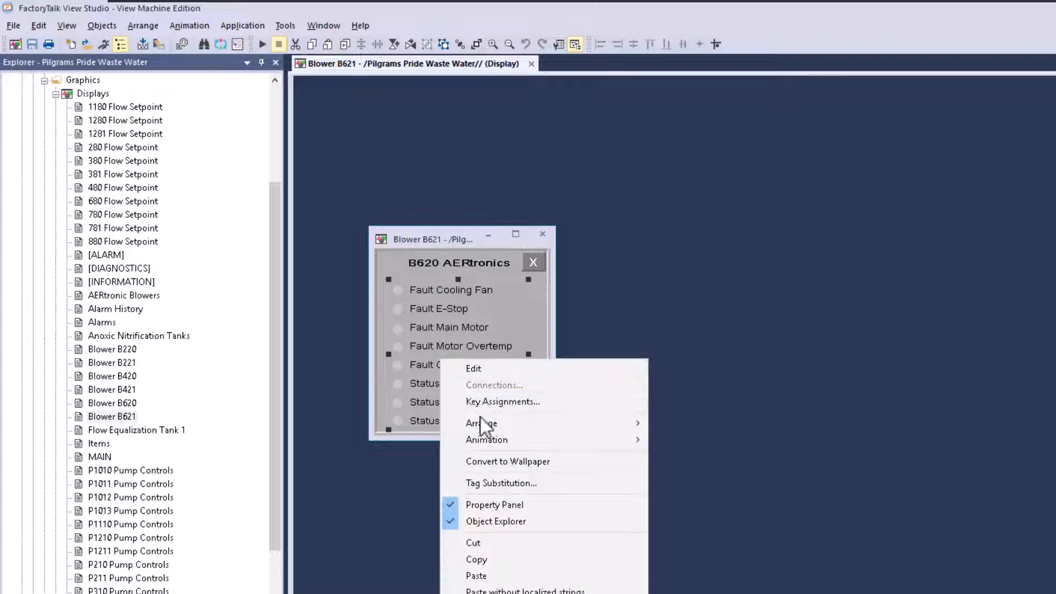
left_click(495, 490)
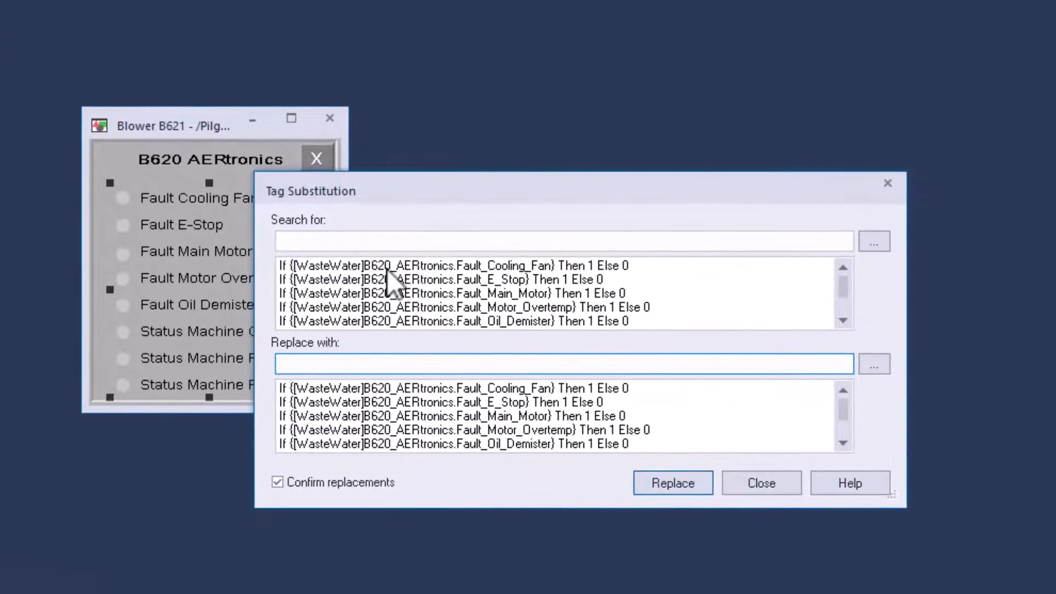
mouse_move(564, 364)
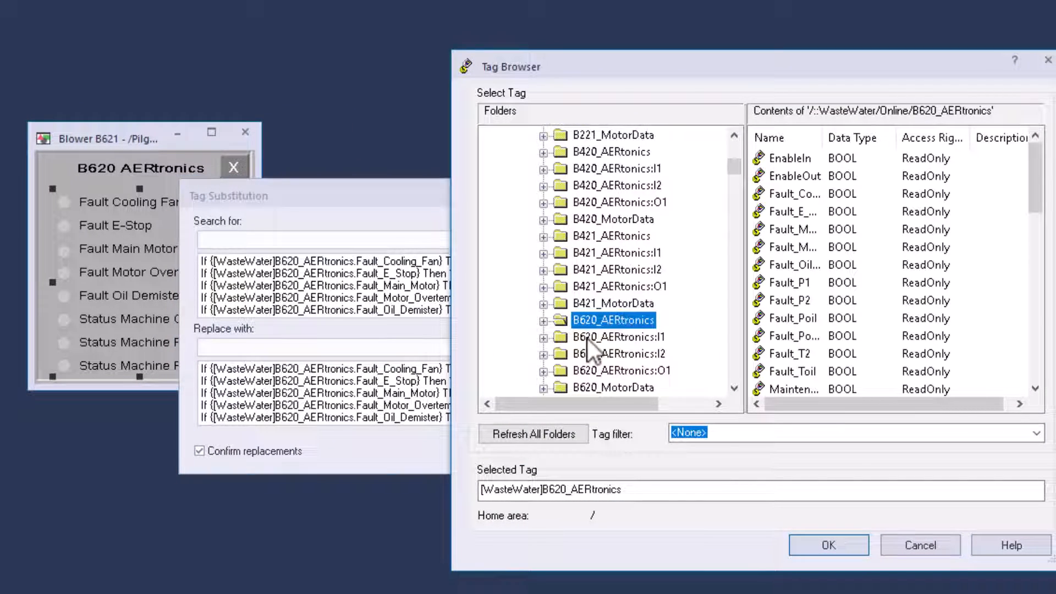
Step: Search for [WasteWater]B620_AERtronics and replace with B621_AERtronics
left_click(612, 303)
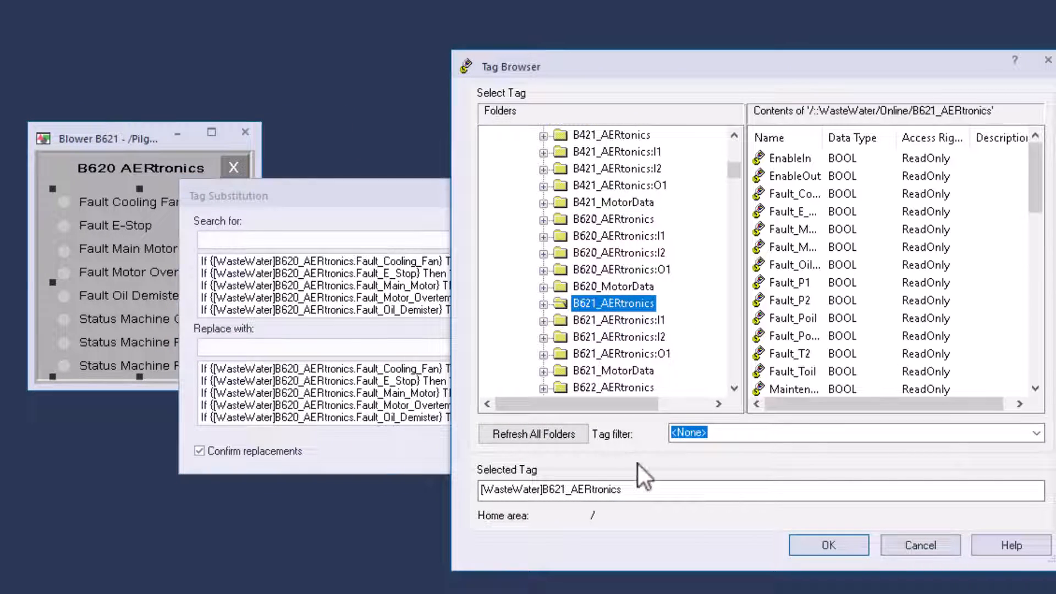
left_click(827, 545)
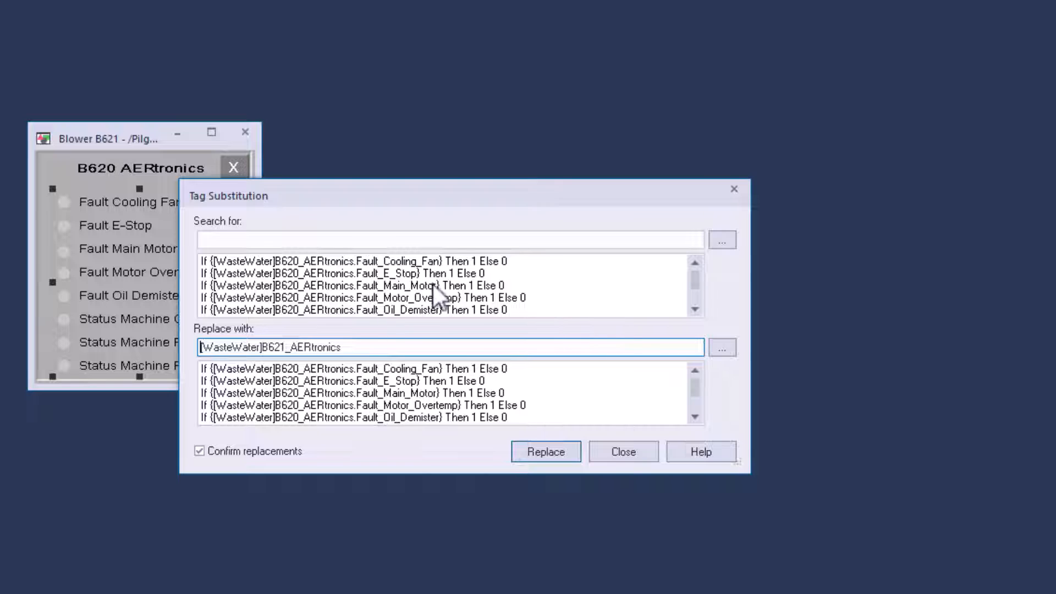
left_click(352, 262)
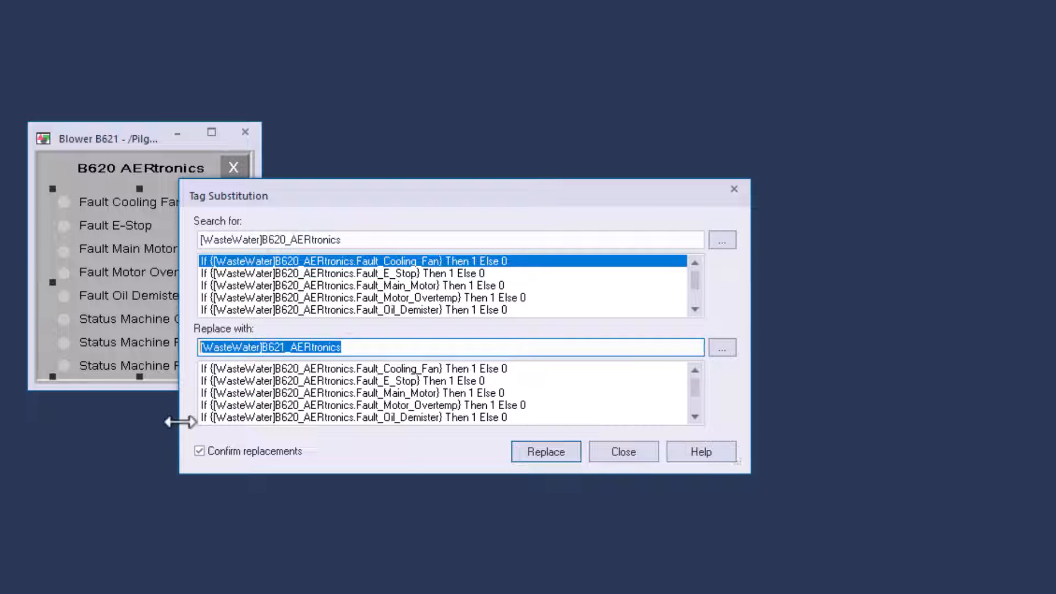
Step: Replace all 8 B620 tag references with B621 and dismiss the completion message
left_click(546, 450)
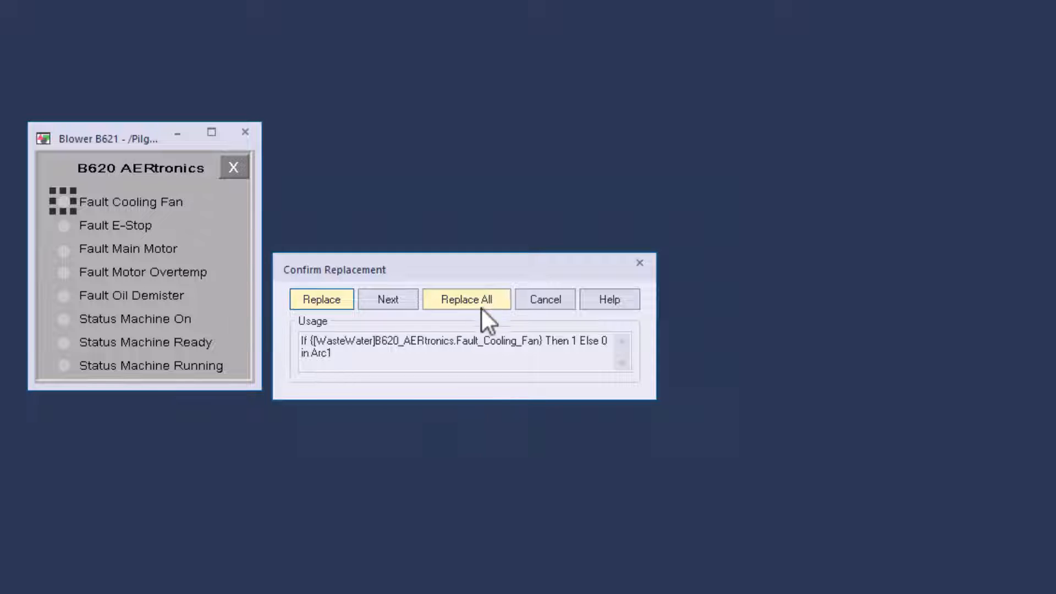
left_click(465, 300)
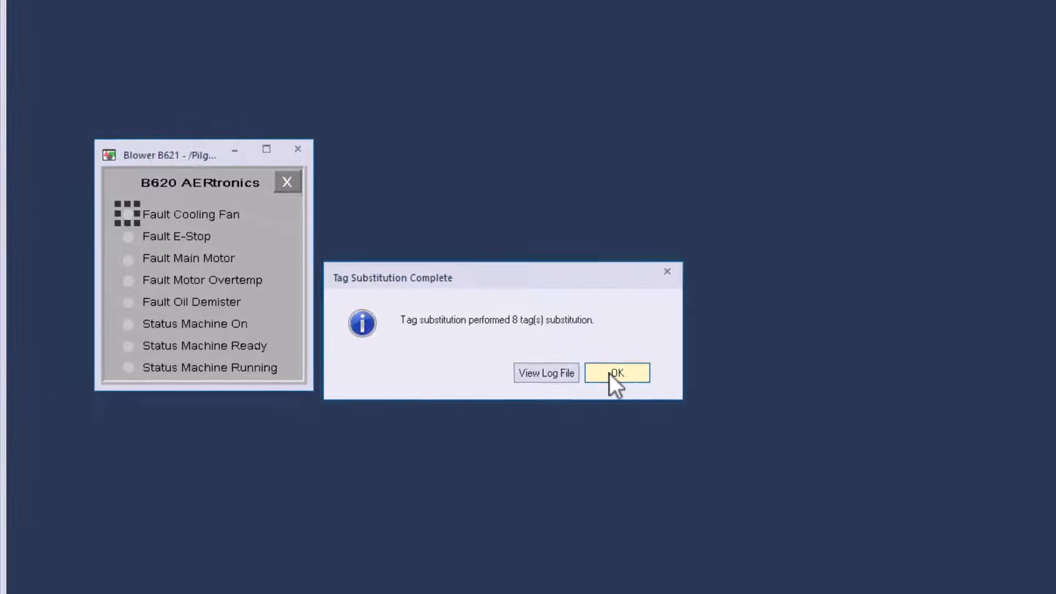
left_click(616, 373)
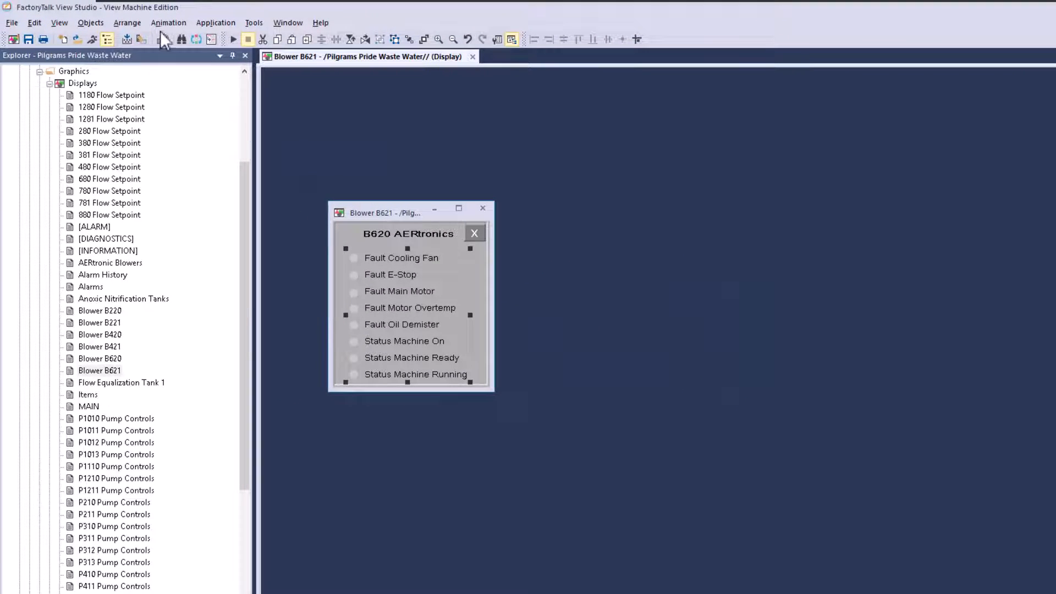
left_click(232, 40)
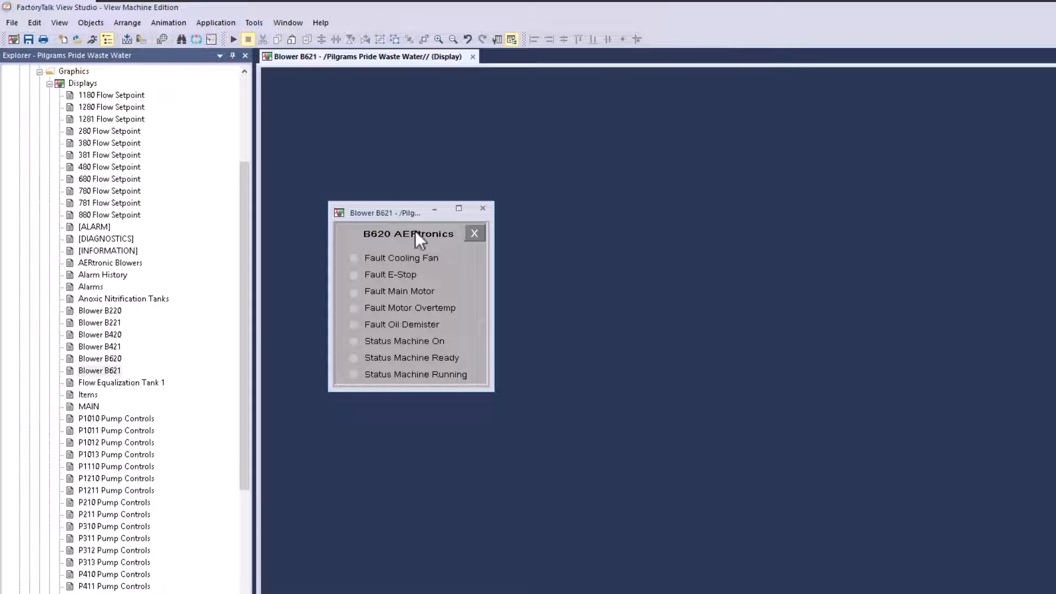
Step: Change the heading text and the Display Settings title bar to B621 AERtronics
double_click(408, 233)
type("B621 AERtronics")
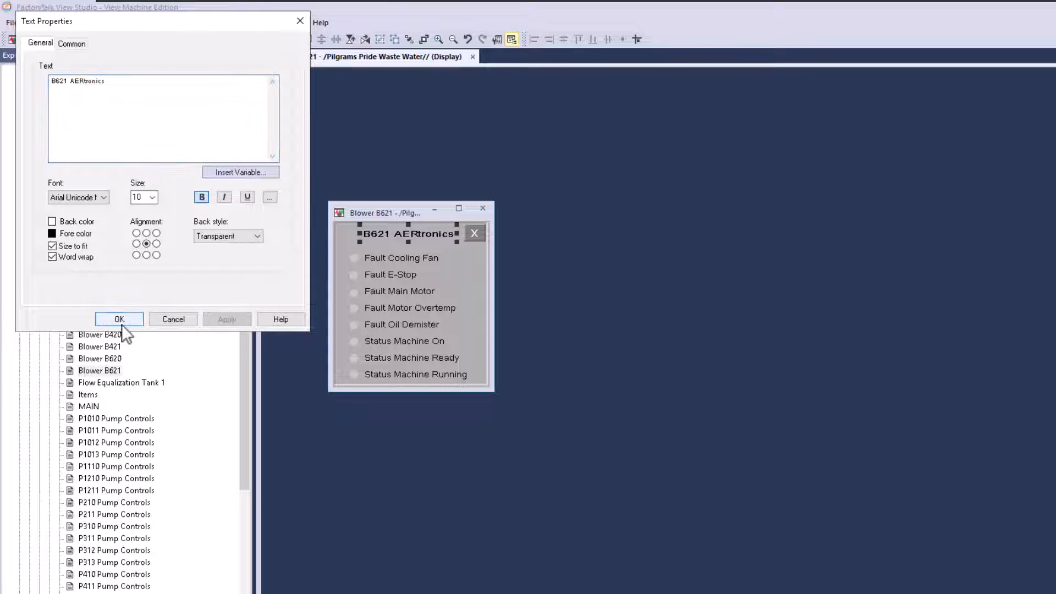
left_click(119, 319)
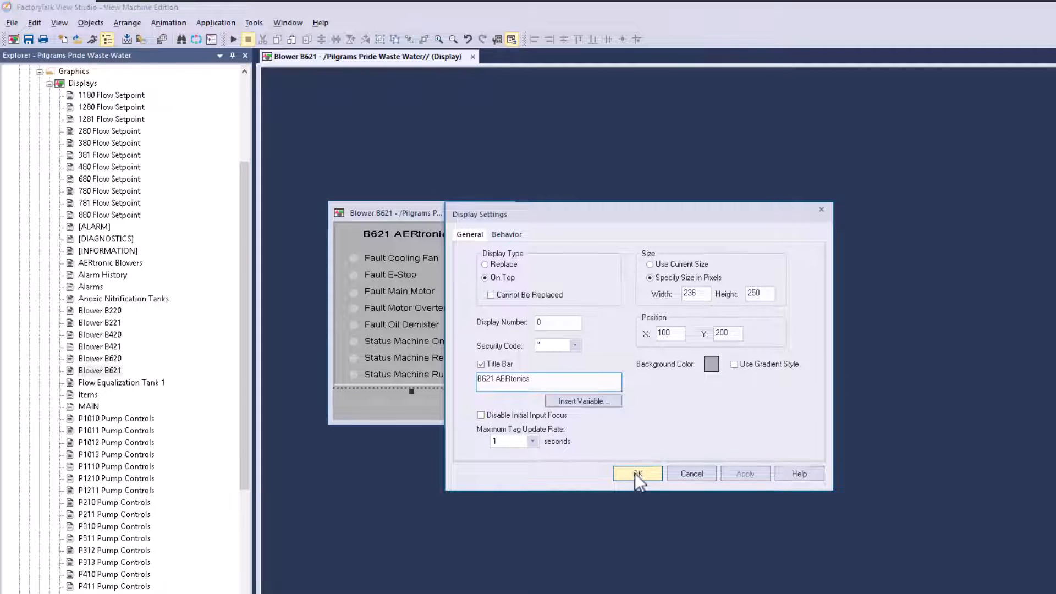
left_click(637, 473)
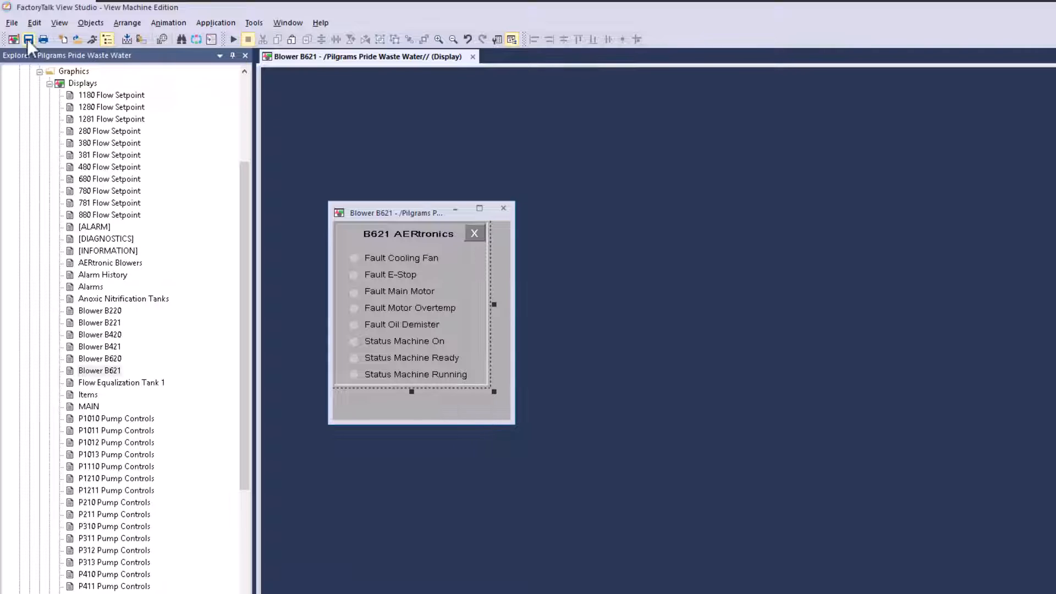